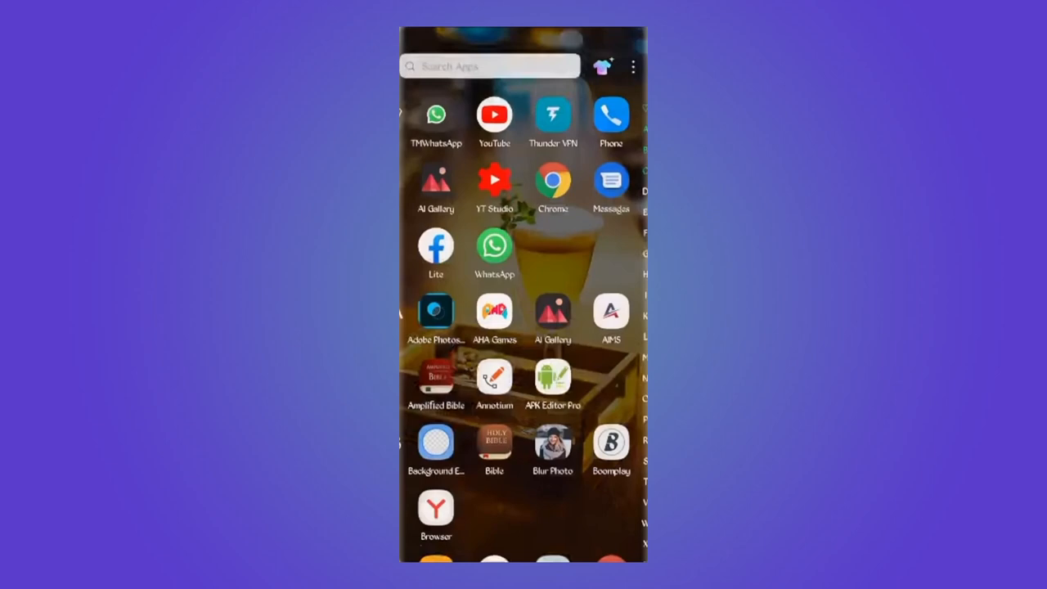
Reach the full list of all 87 installed apps via Apps & notifications in Settings
scroll("down", 3)
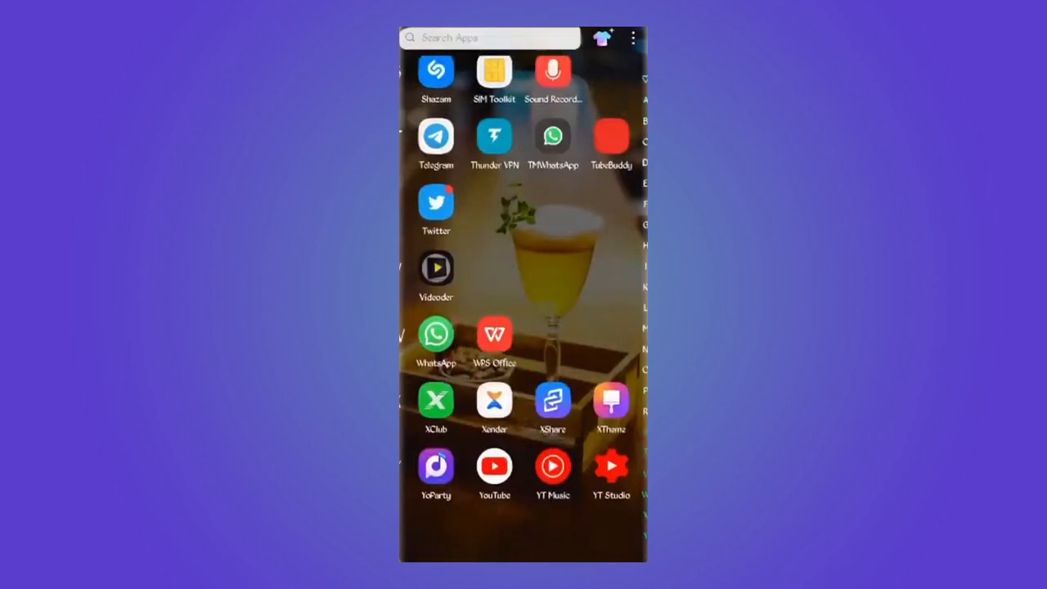
scroll("down", 3)
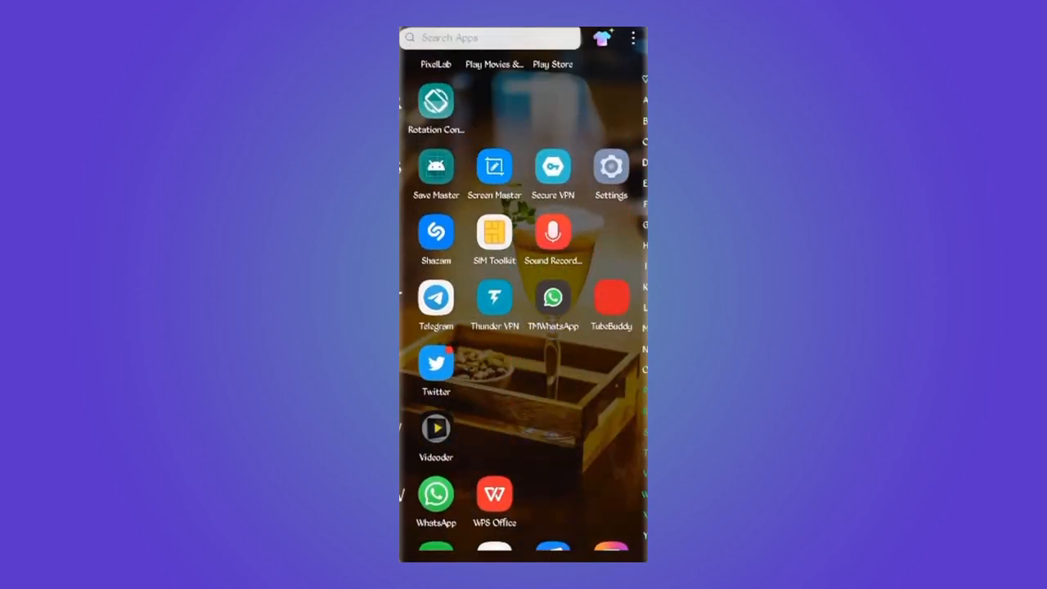
left_click(610, 167)
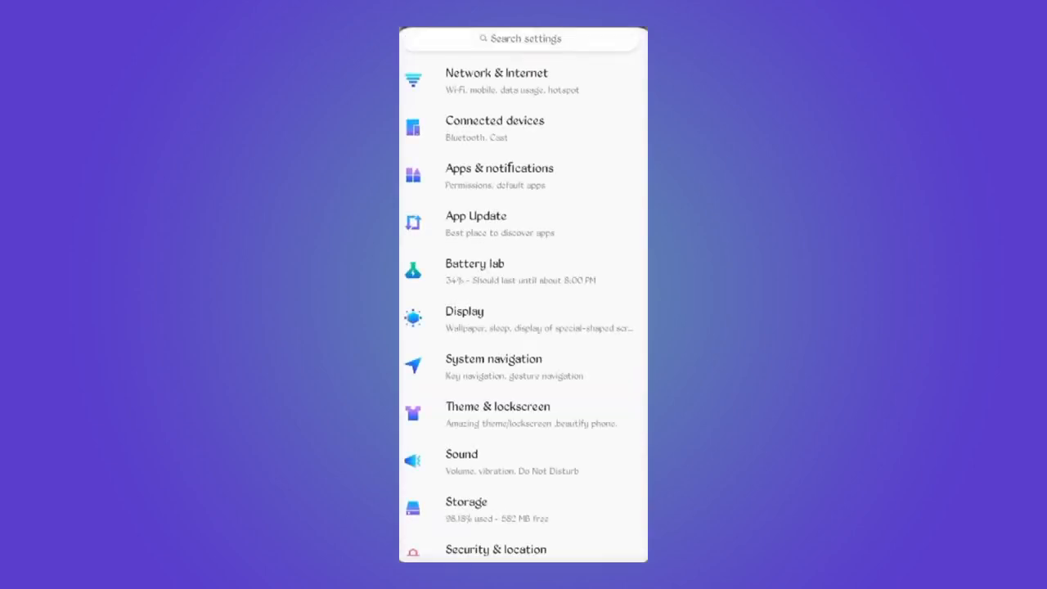
left_click(524, 175)
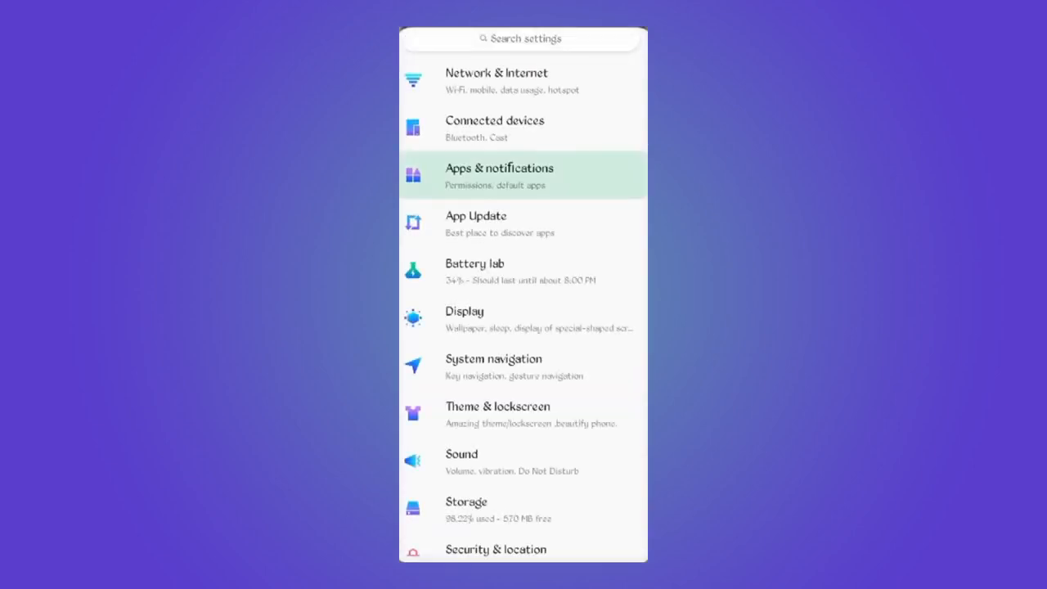
left_click(499, 174)
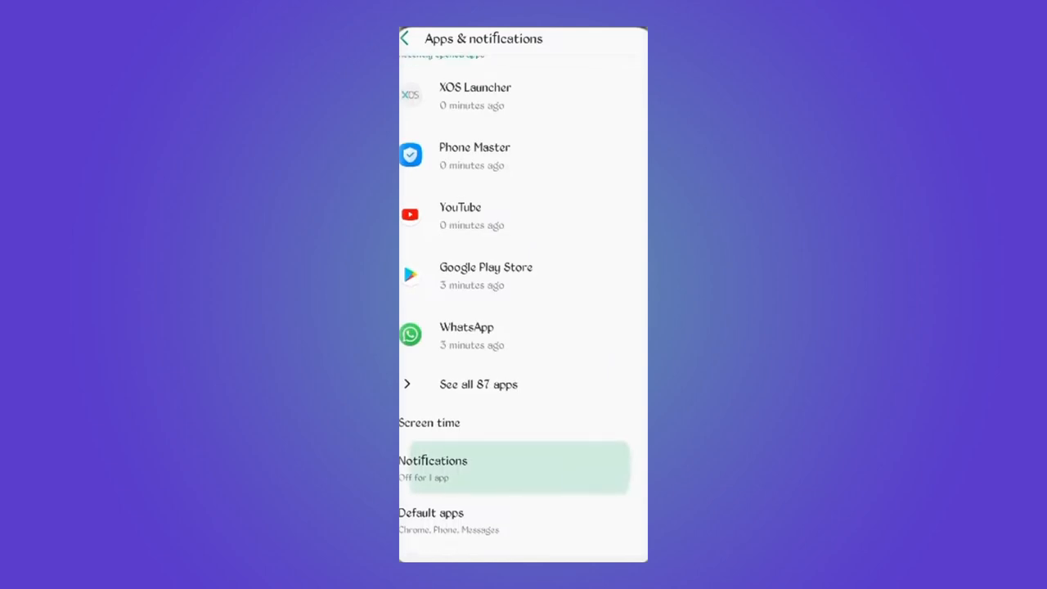
Scroll the App info list down to the F entries, reaching Files by Google
scroll("down", 3)
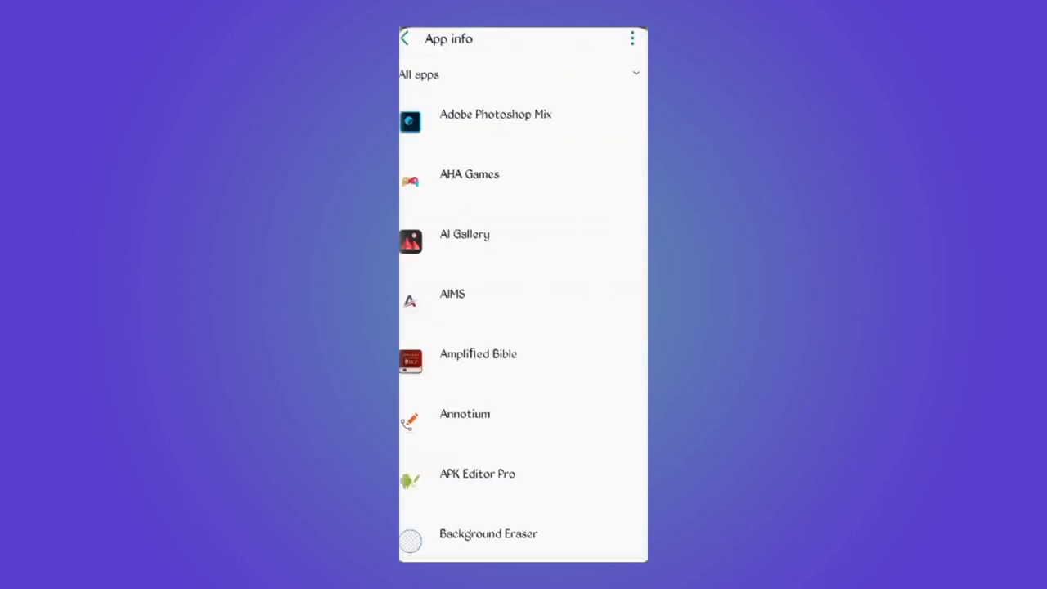
scroll("down", 3)
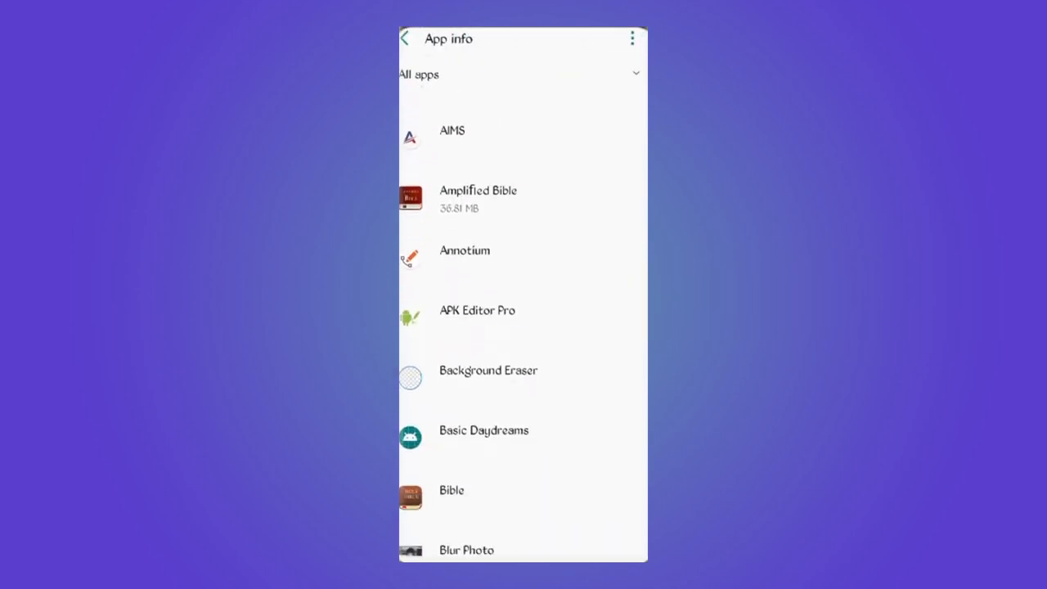
scroll("down", 3)
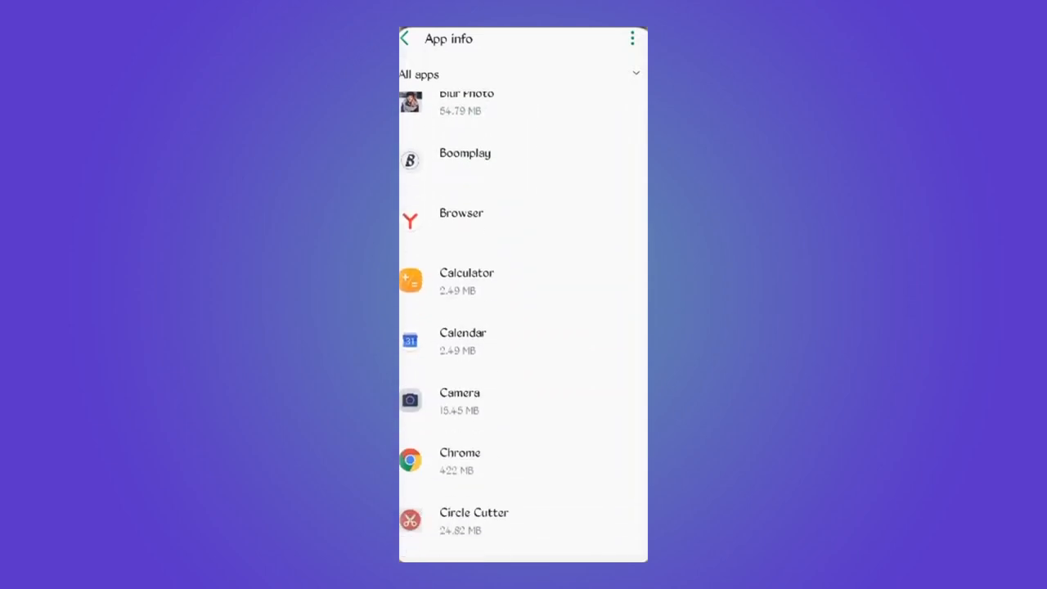
scroll("down", 3)
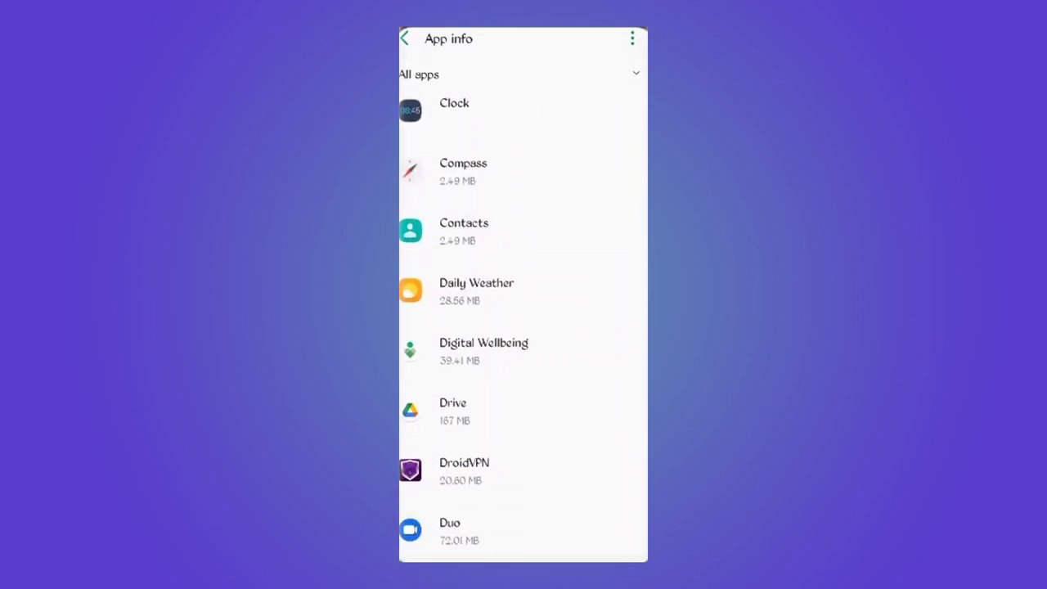
scroll("down", 3)
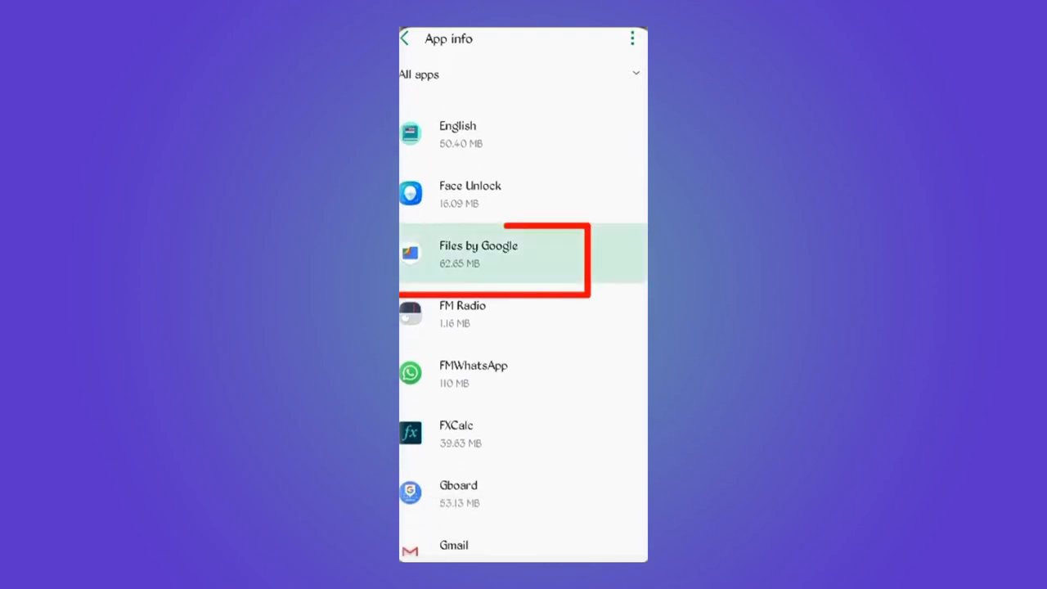
Force-stop Files by Google from its App info page
left_click(477, 254)
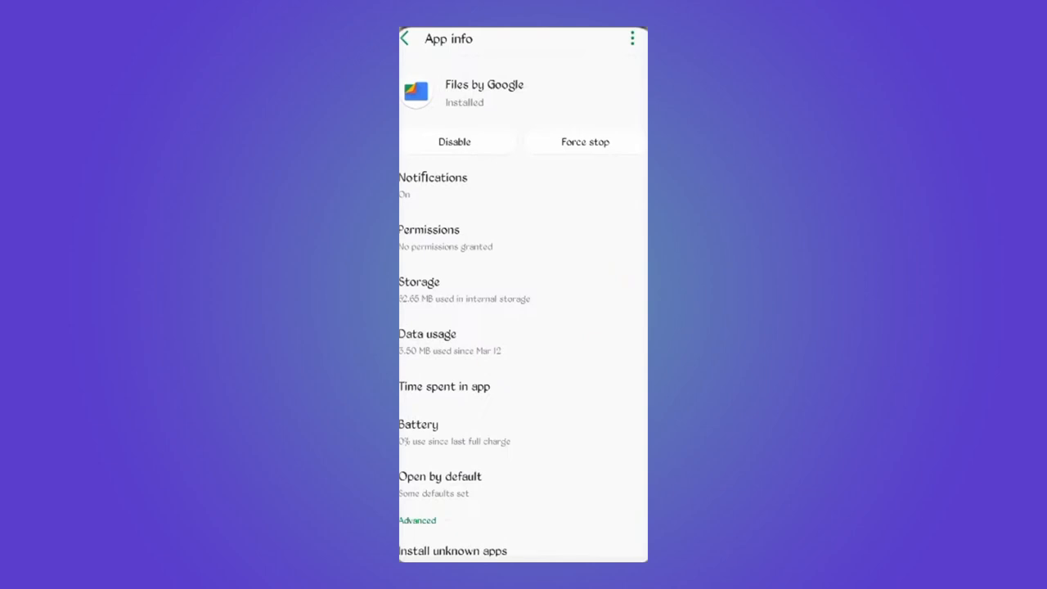
left_click(586, 141)
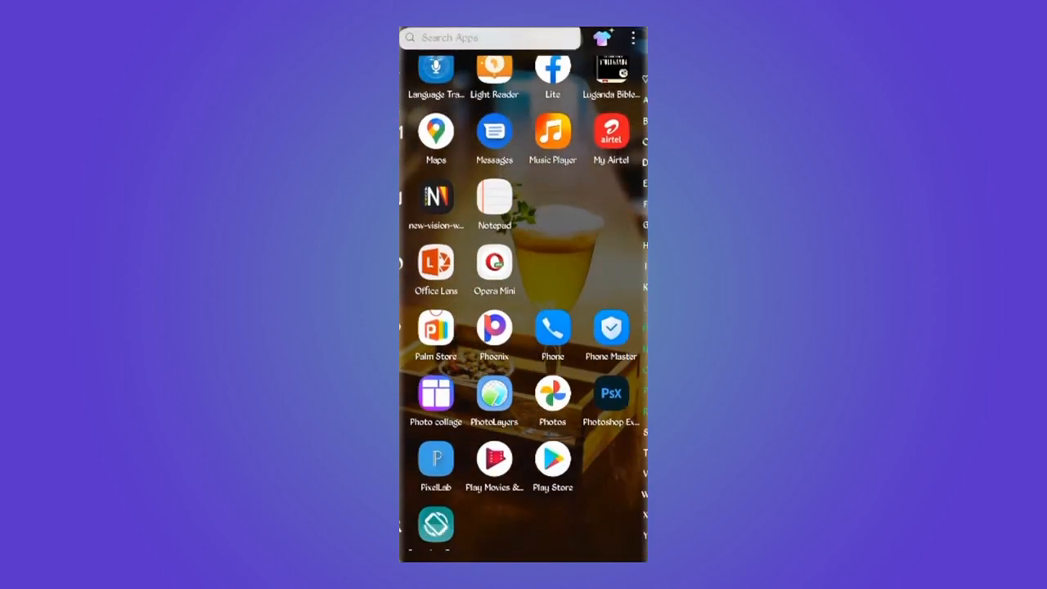
Search 'happyap' in Play Store and install the Photo Recovery App from its listing
type("happyap")
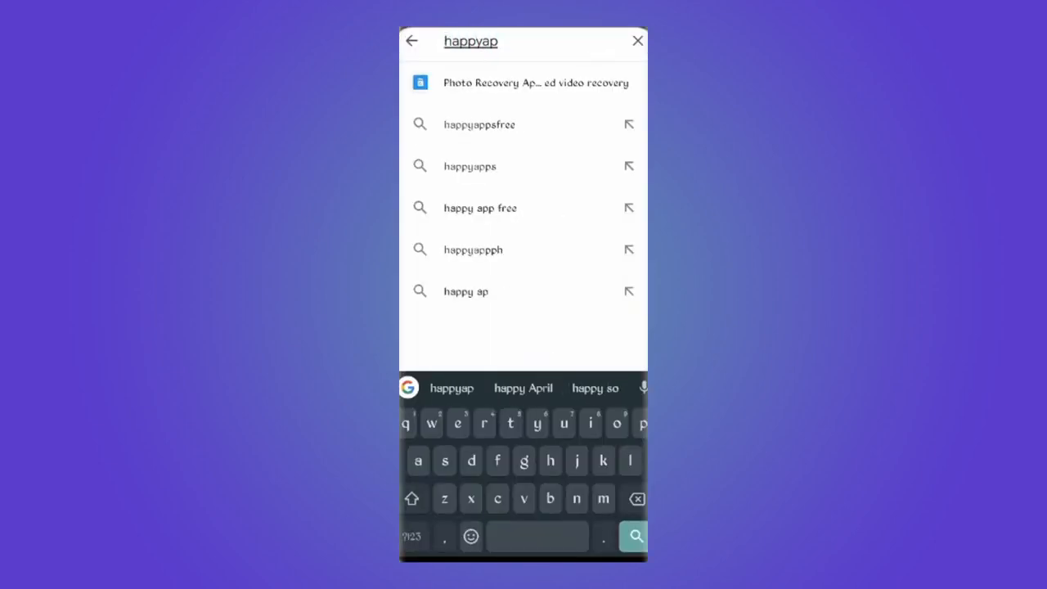
left_click(524, 82)
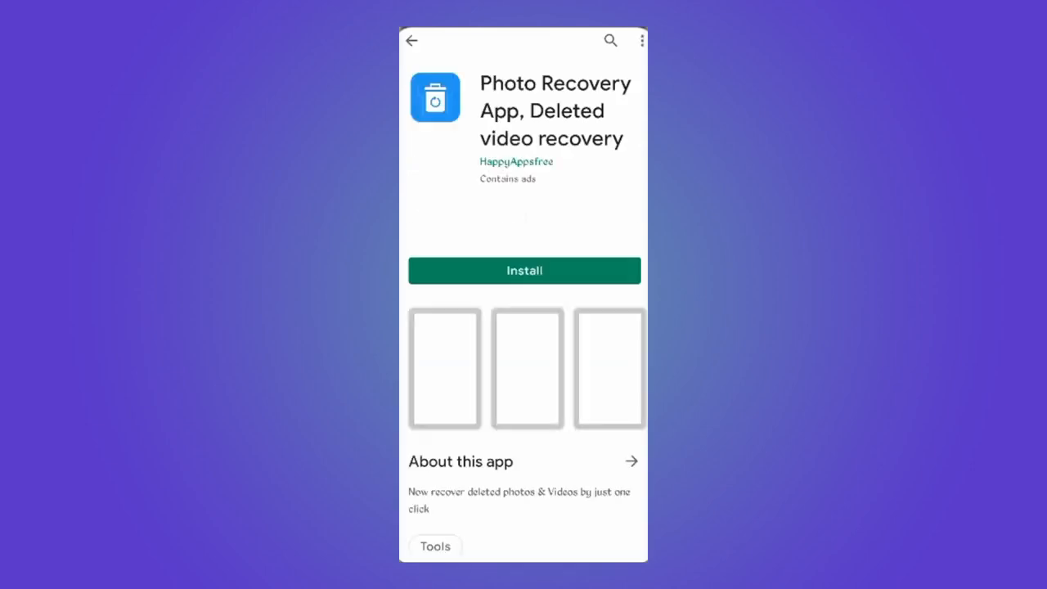
left_click(524, 272)
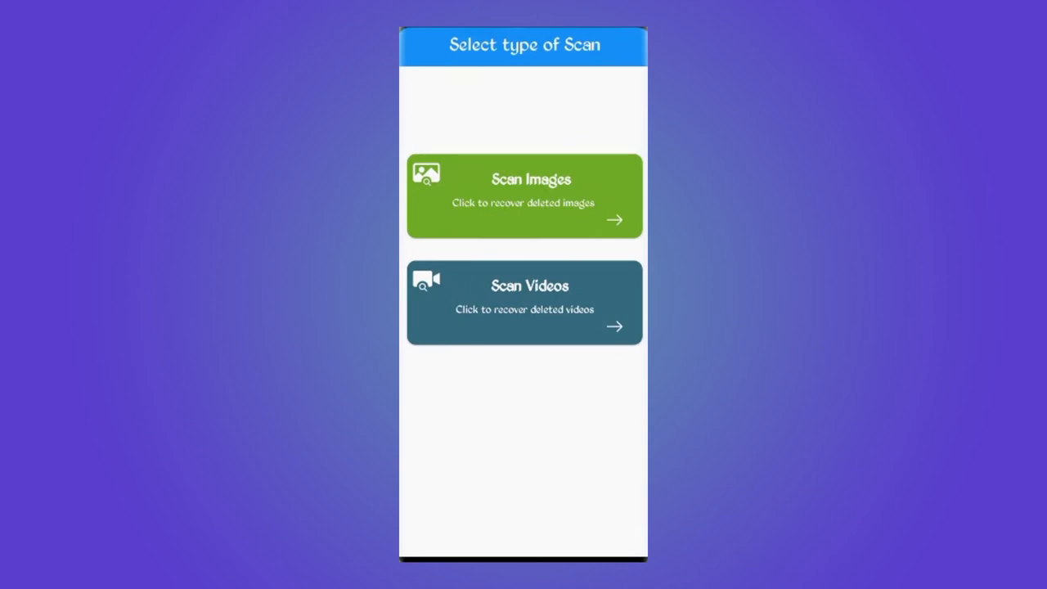
Start a Scan Videos run to retrieve deleted videos
left_click(524, 302)
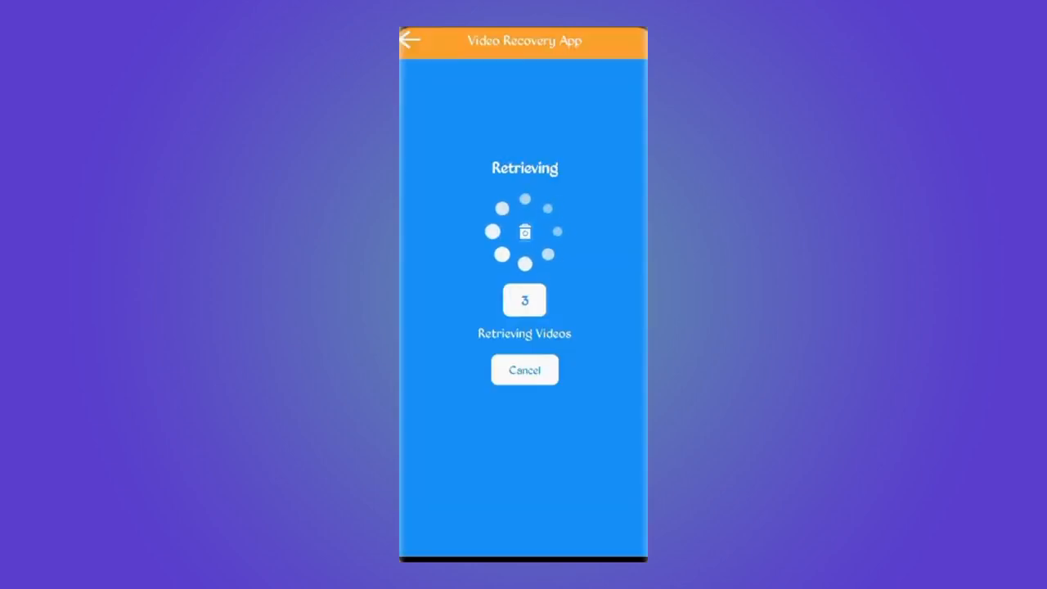